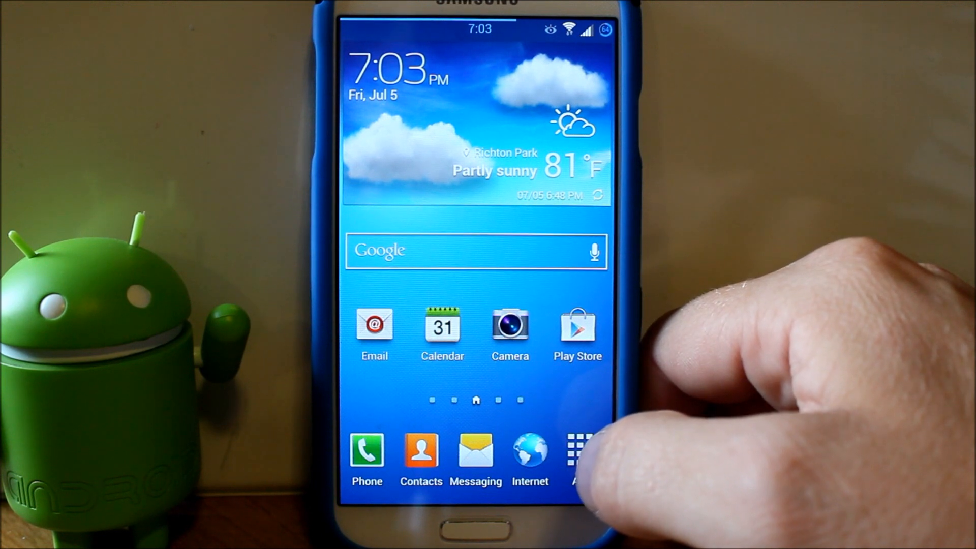
Open the app drawer from the home screen dock's Apps icon
{"action": "left_click", "coordinate": [582, 451]}
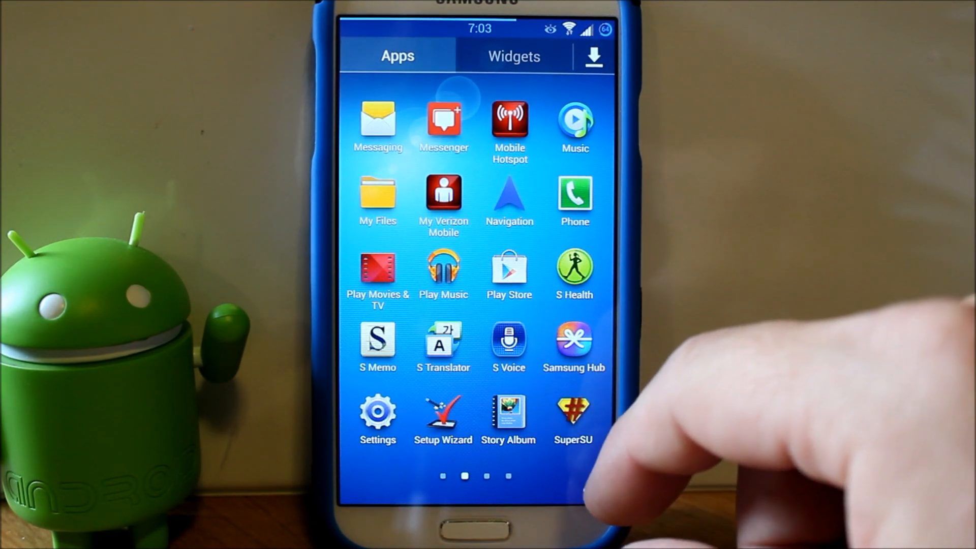
Page to the last drawer page showing ROM Manager, Root Checker Basic and Voodoo OTA RootKeeper
{"action": "left_click", "coordinate": [443, 410]}
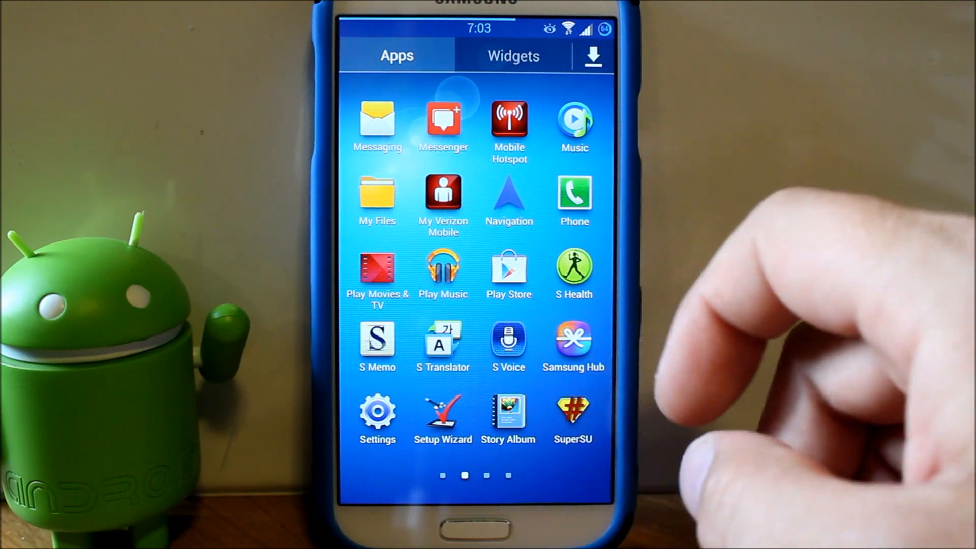
{"action": "scroll", "scroll_direction": "left", "scroll_amount": 3}
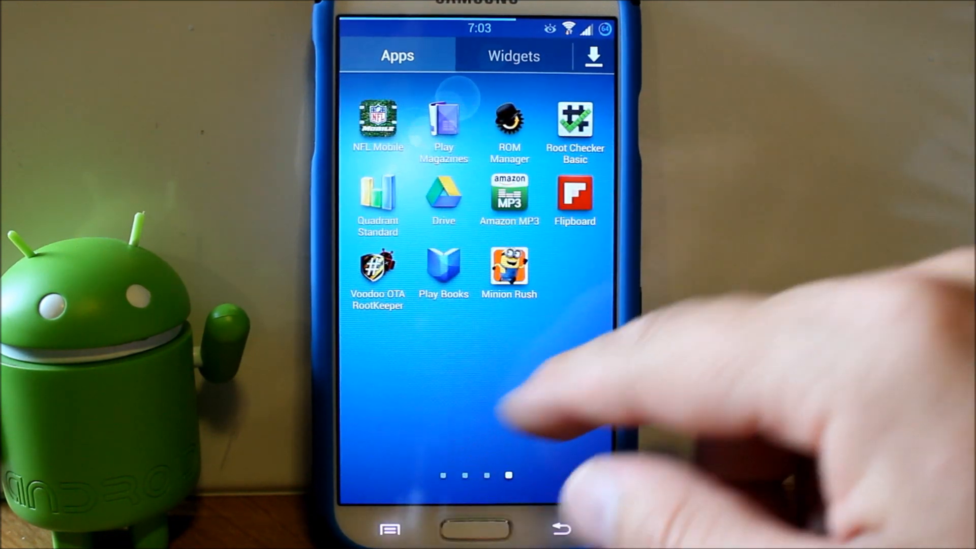